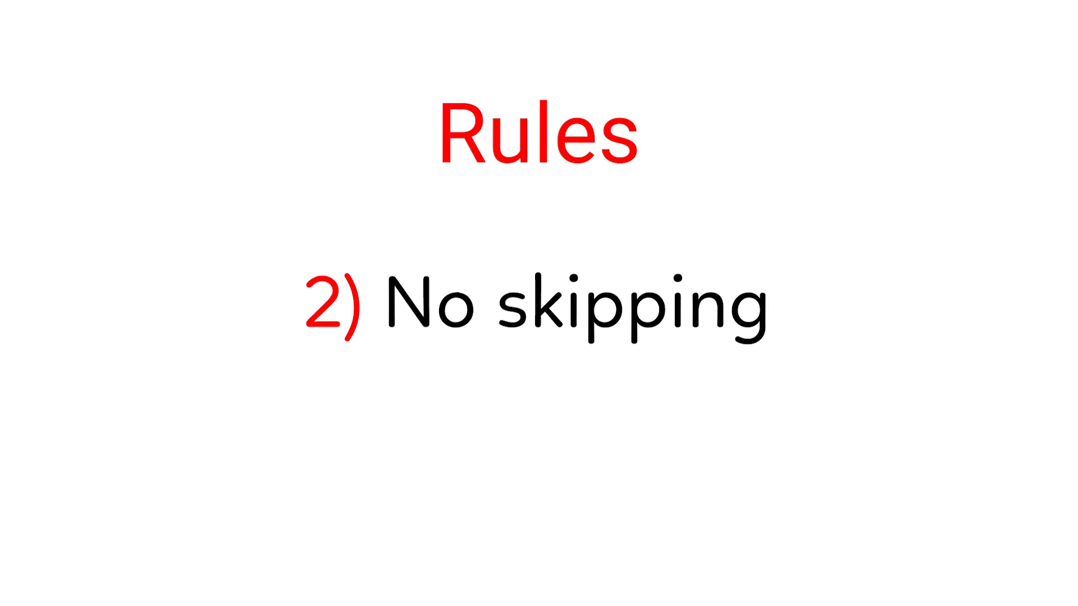
- Advance the slideshow to rule 3: no speeding up the video in between
key(right)
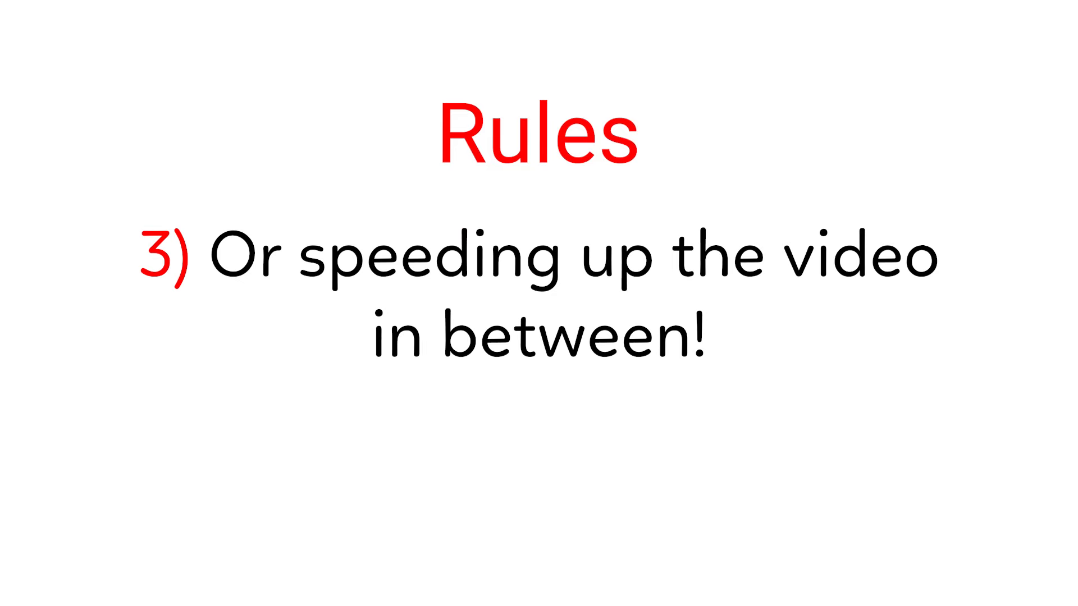